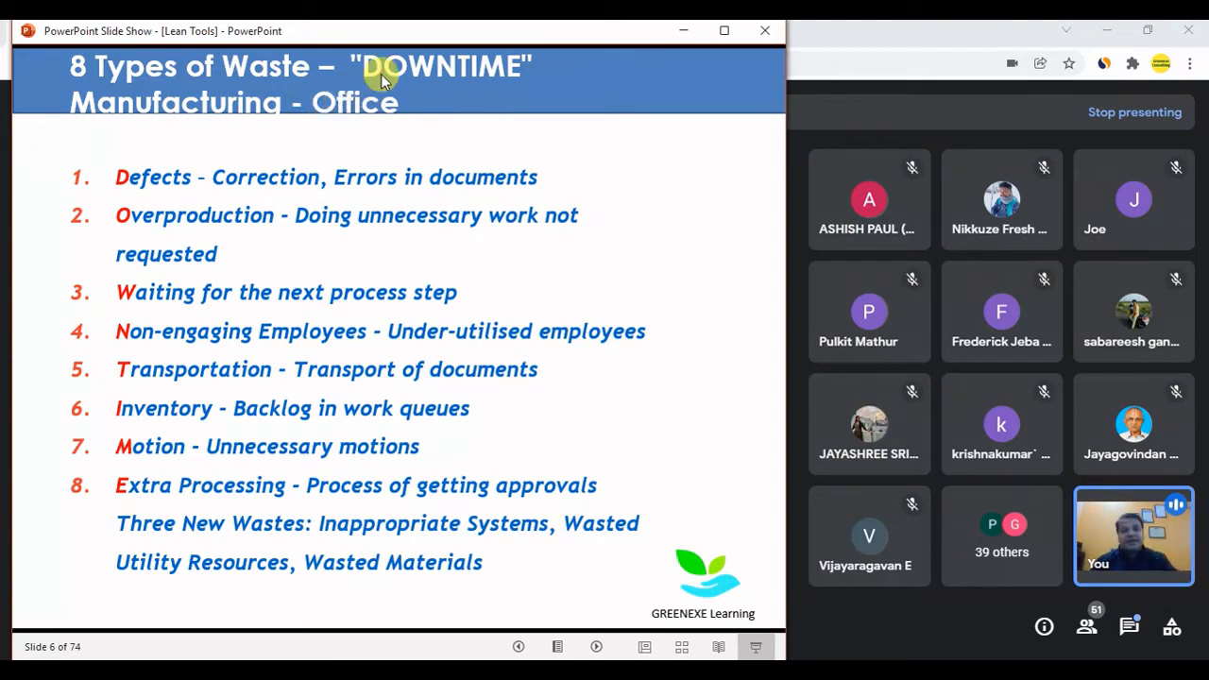
pyautogui.moveTo(547, 83)
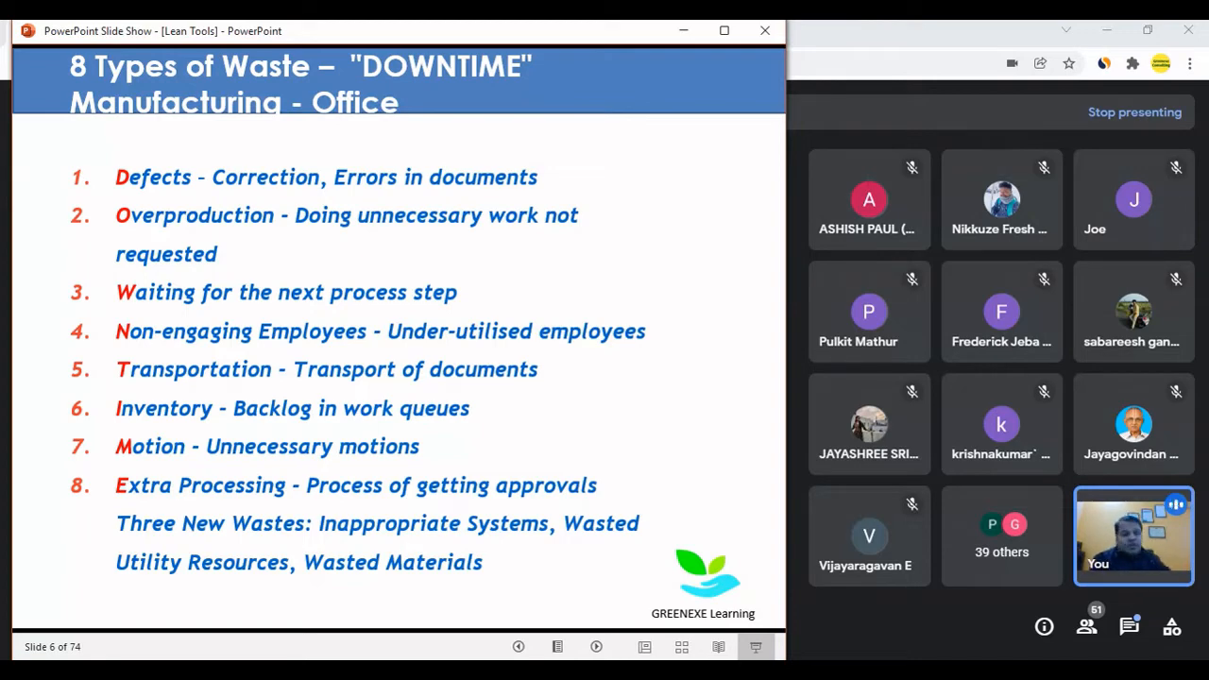
pyautogui.moveTo(160, 80)
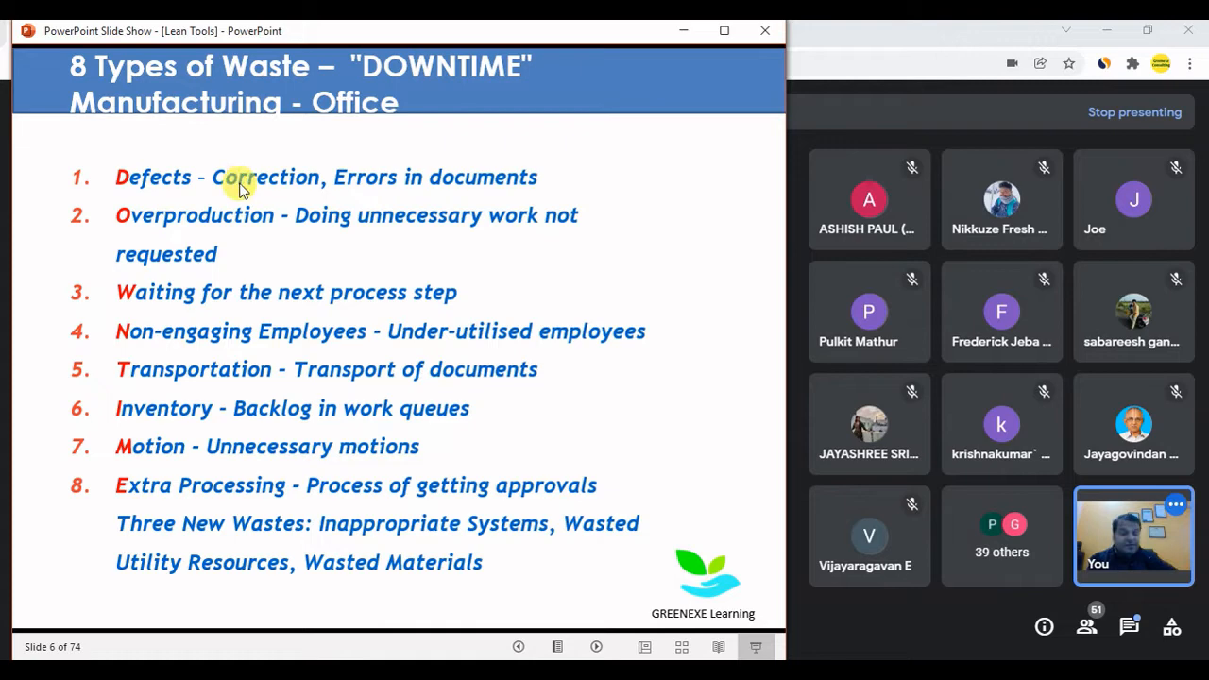
pyautogui.moveTo(395, 231)
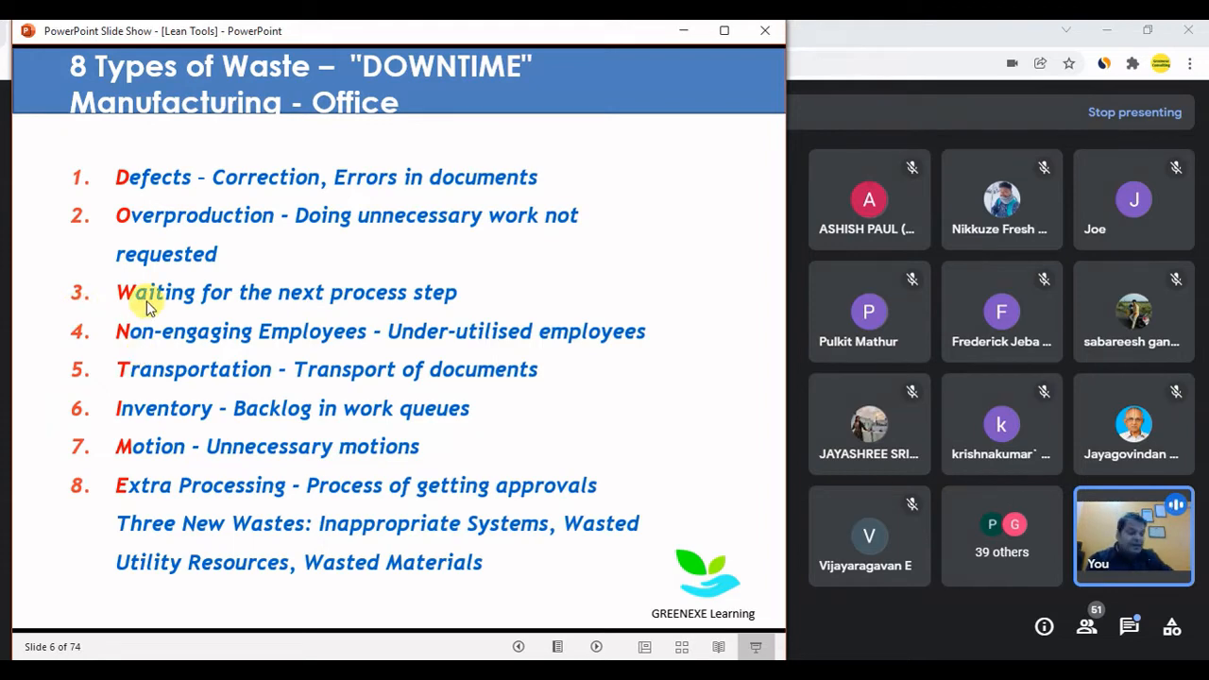
pyautogui.moveTo(129, 342)
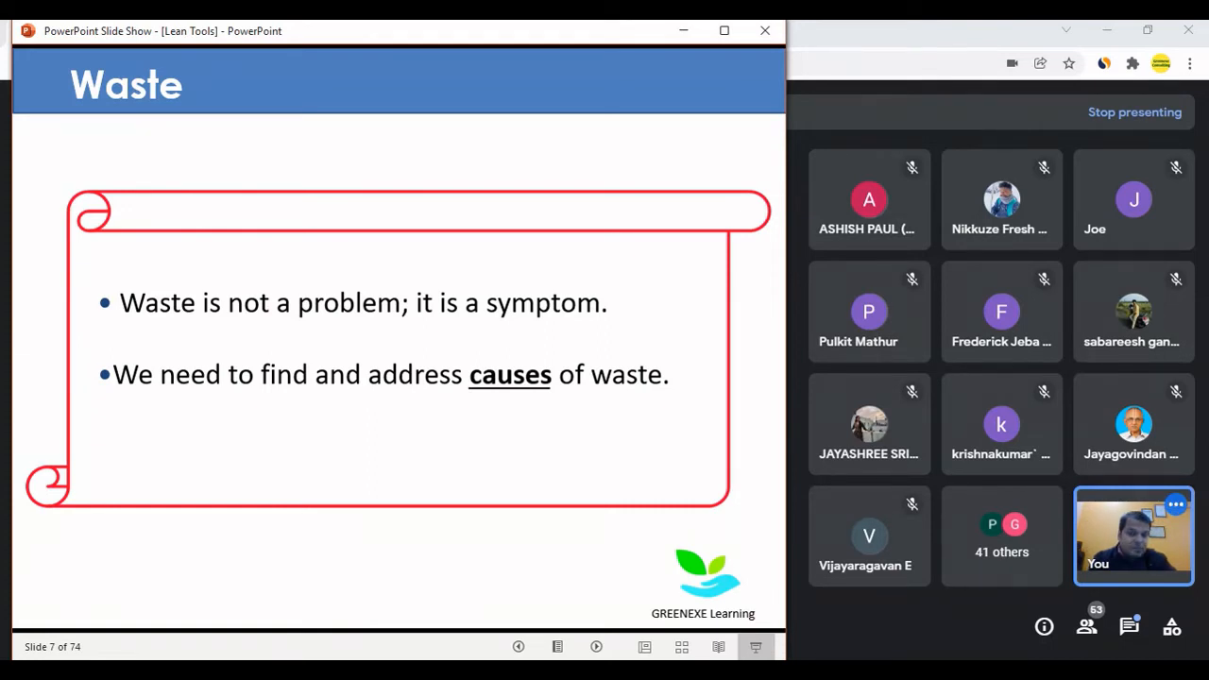
# Advance the slide show to slide 47, the '4 Poka Yoke' section divider.
pyautogui.press('right')
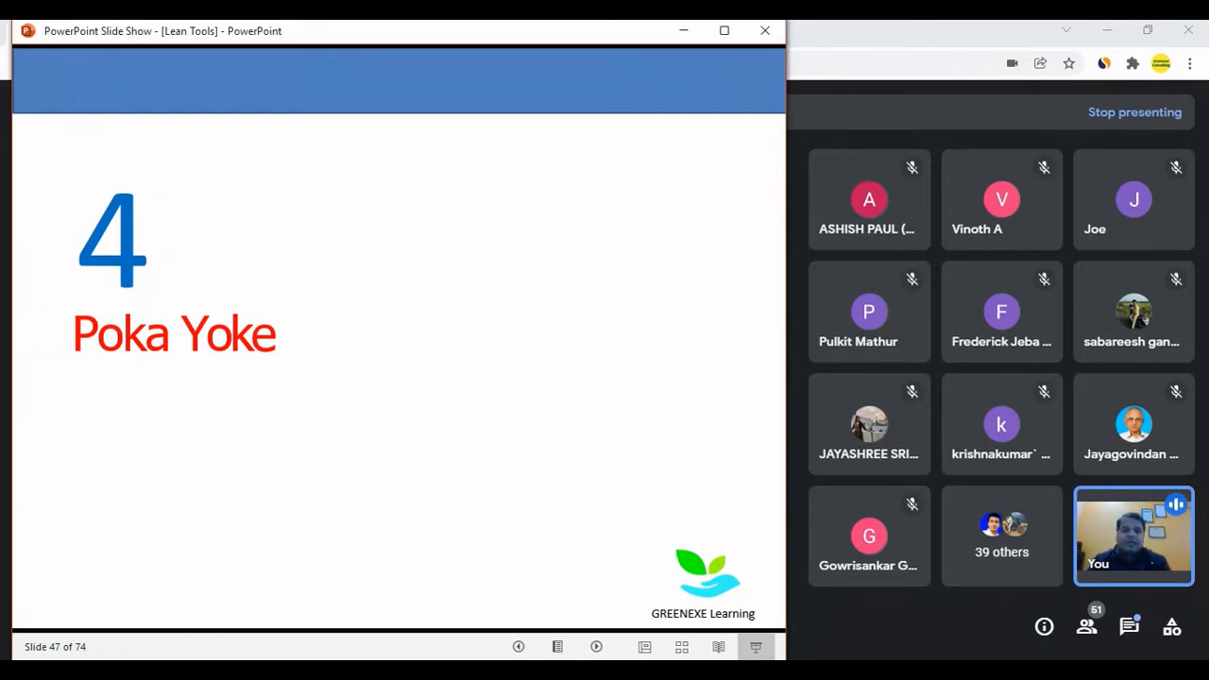
# Advance to slide 48, 'What is Poka Yoke', defining mistake proofing.
pyautogui.press('right')
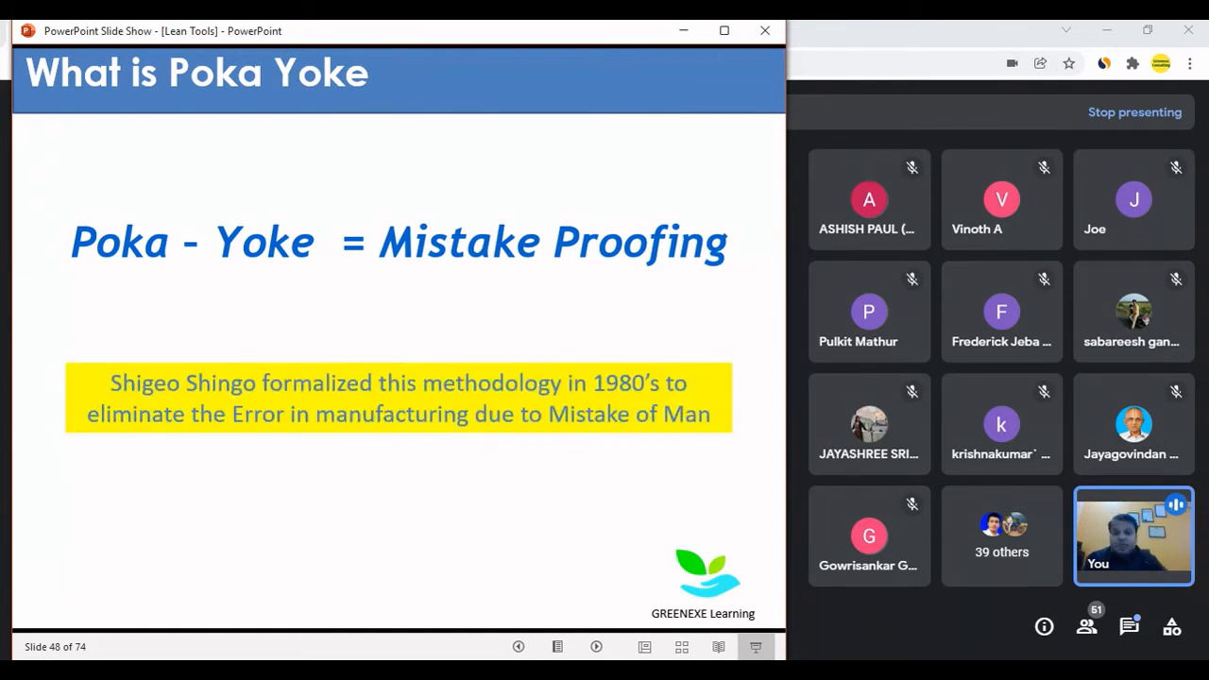
pyautogui.moveTo(260, 420)
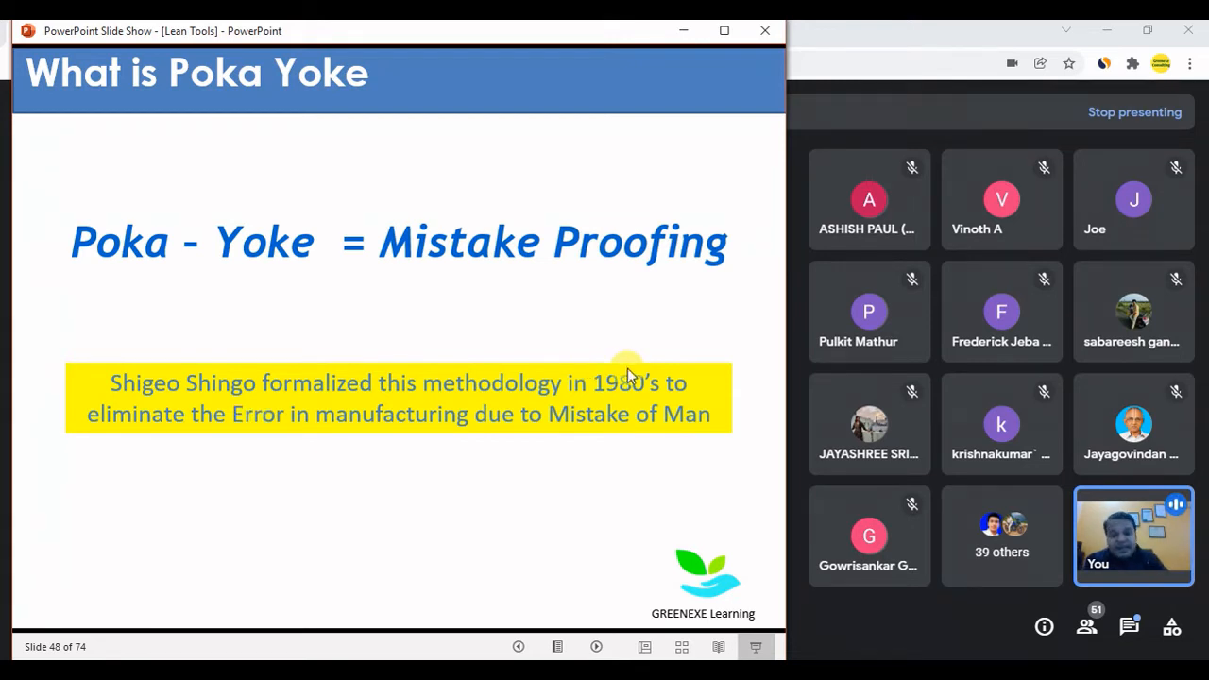
pyautogui.moveTo(189, 434)
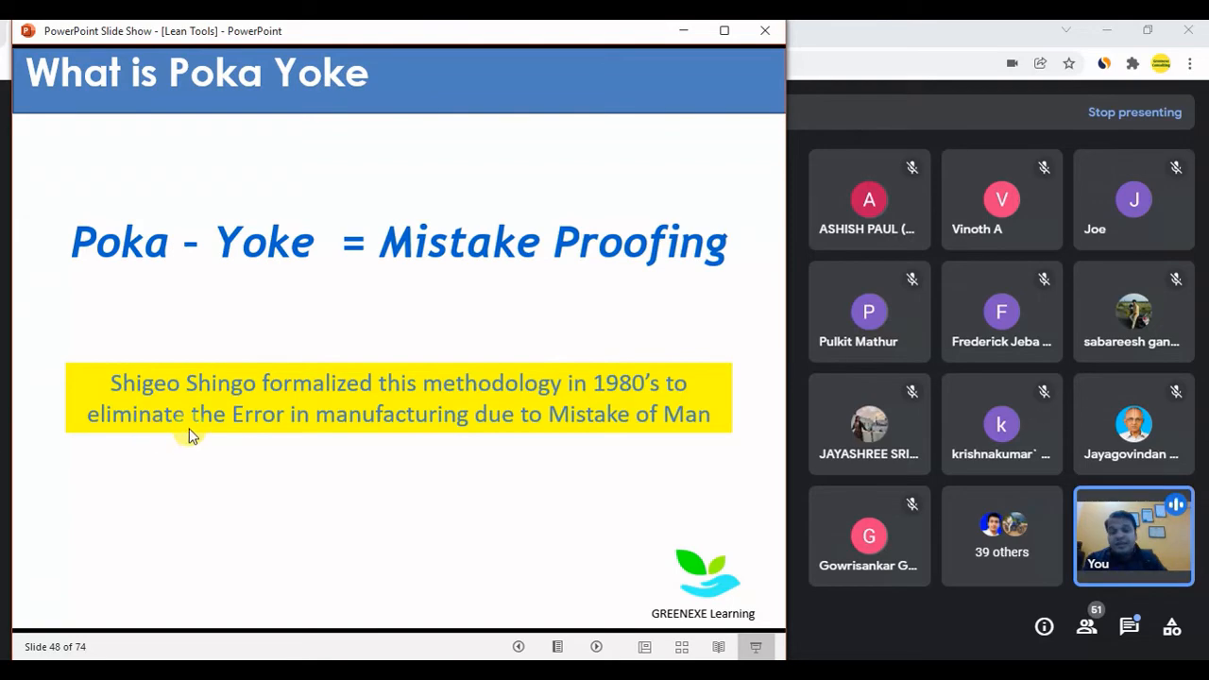
pyautogui.moveTo(605, 428)
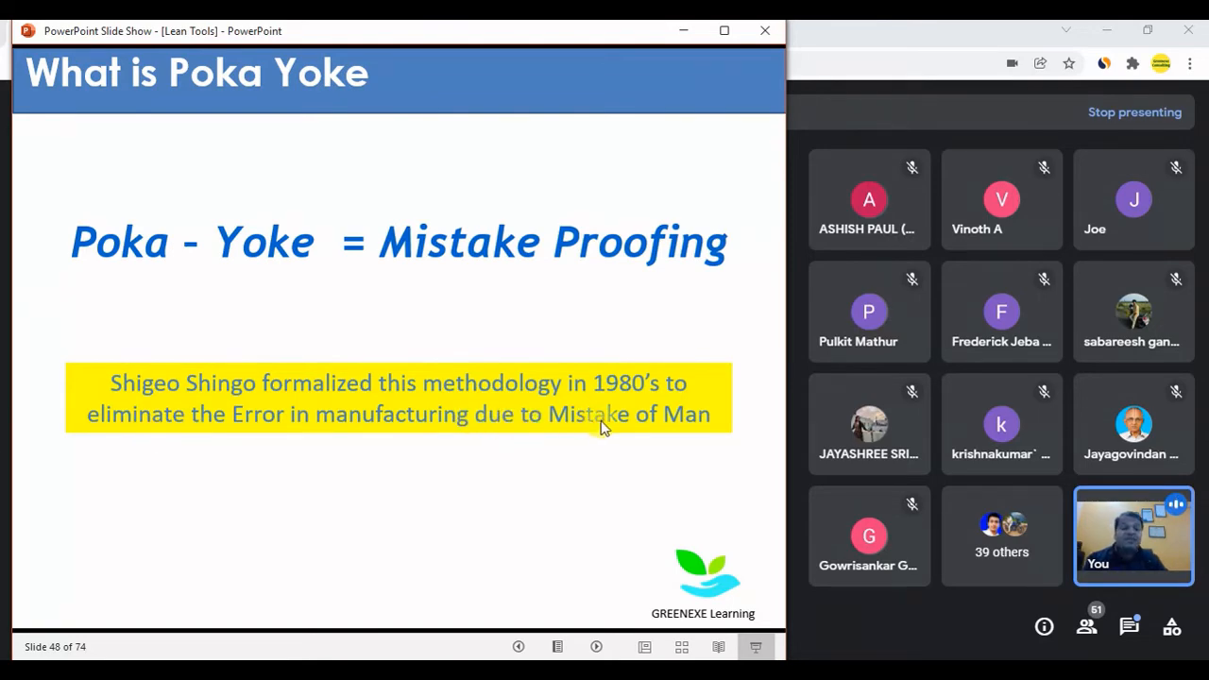
# Advance to slide 49, 'Ten Types of Human Mistakes'.
pyautogui.press('right')
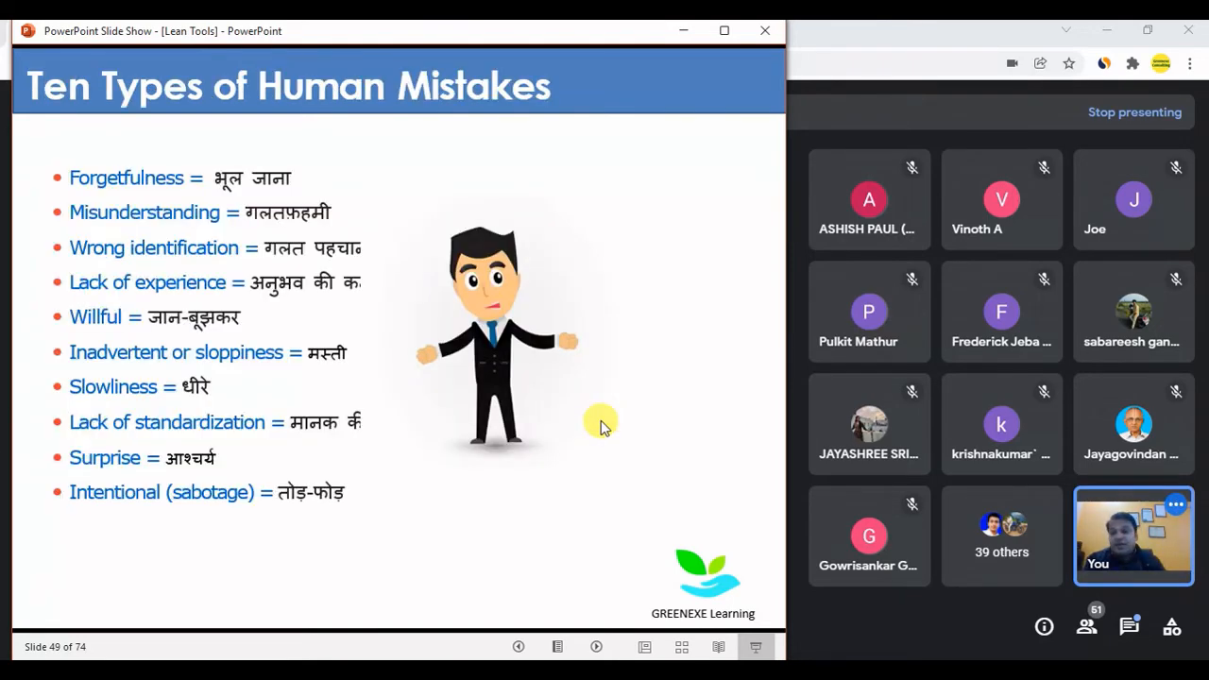
pyautogui.moveTo(29, 321)
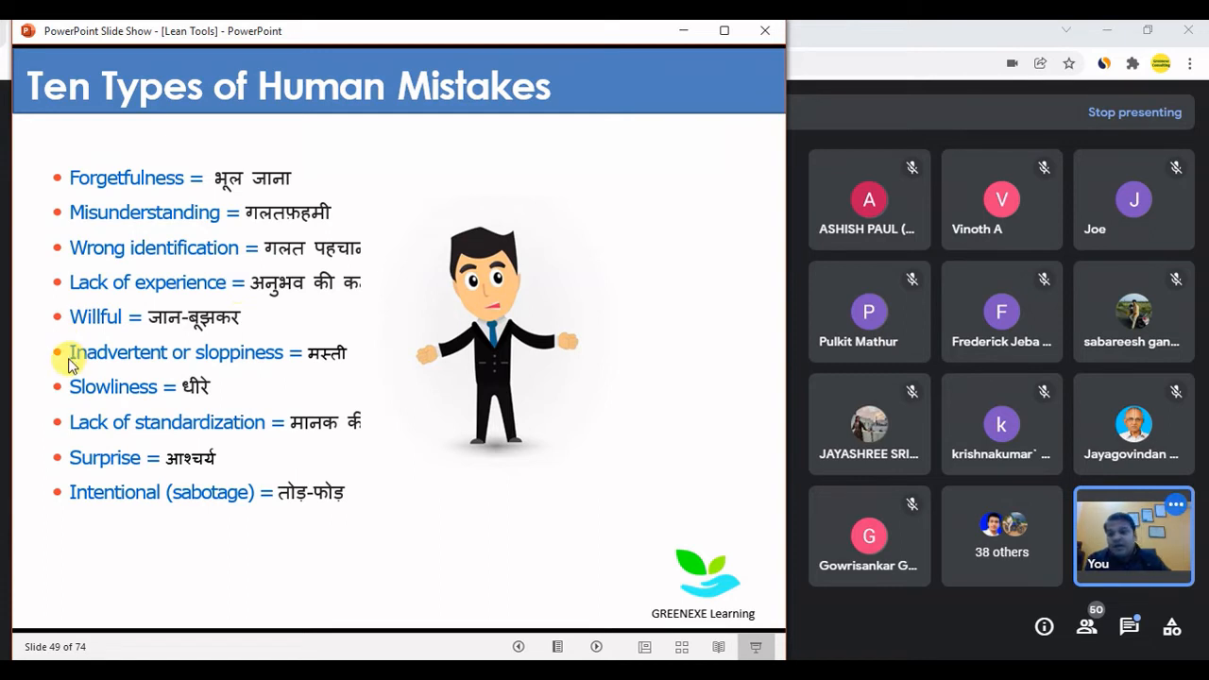
pyautogui.moveTo(244, 384)
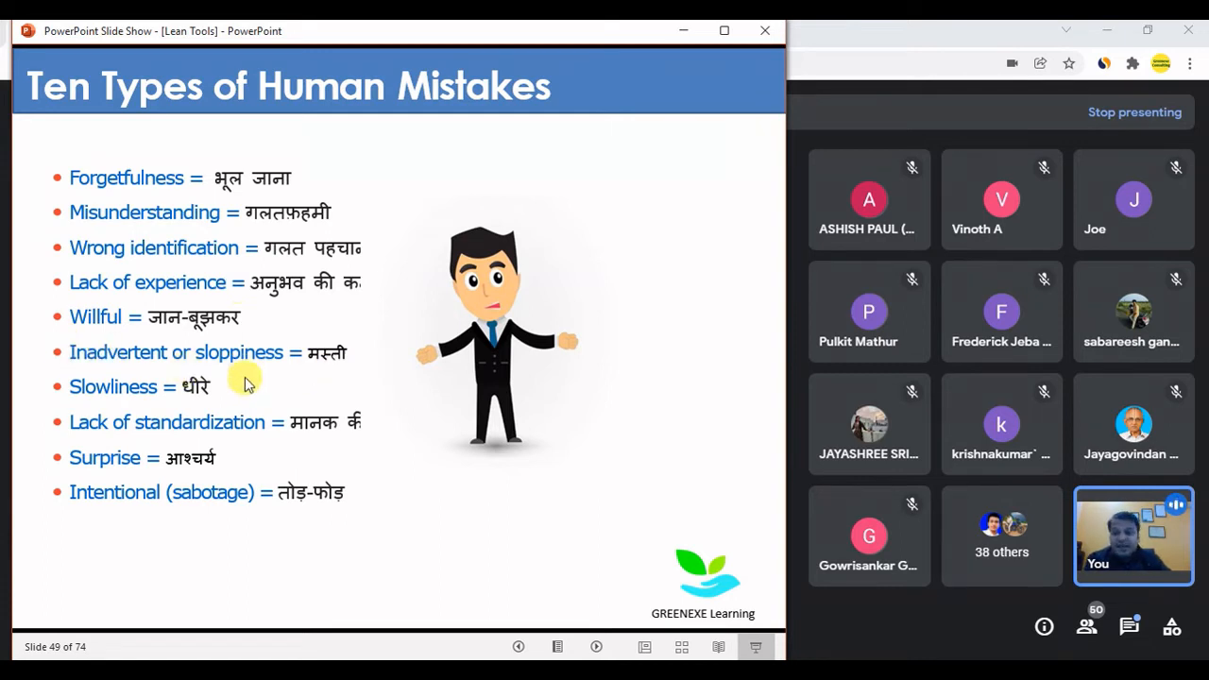
pyautogui.moveTo(252, 441)
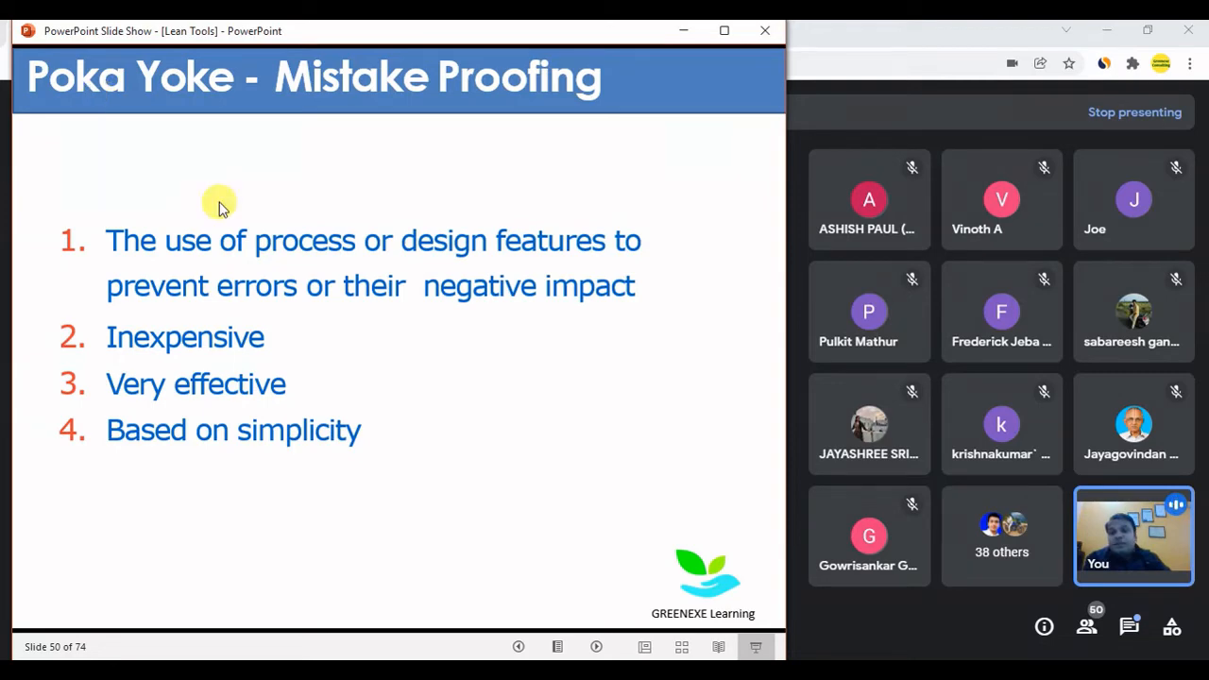
pyautogui.moveTo(290, 260)
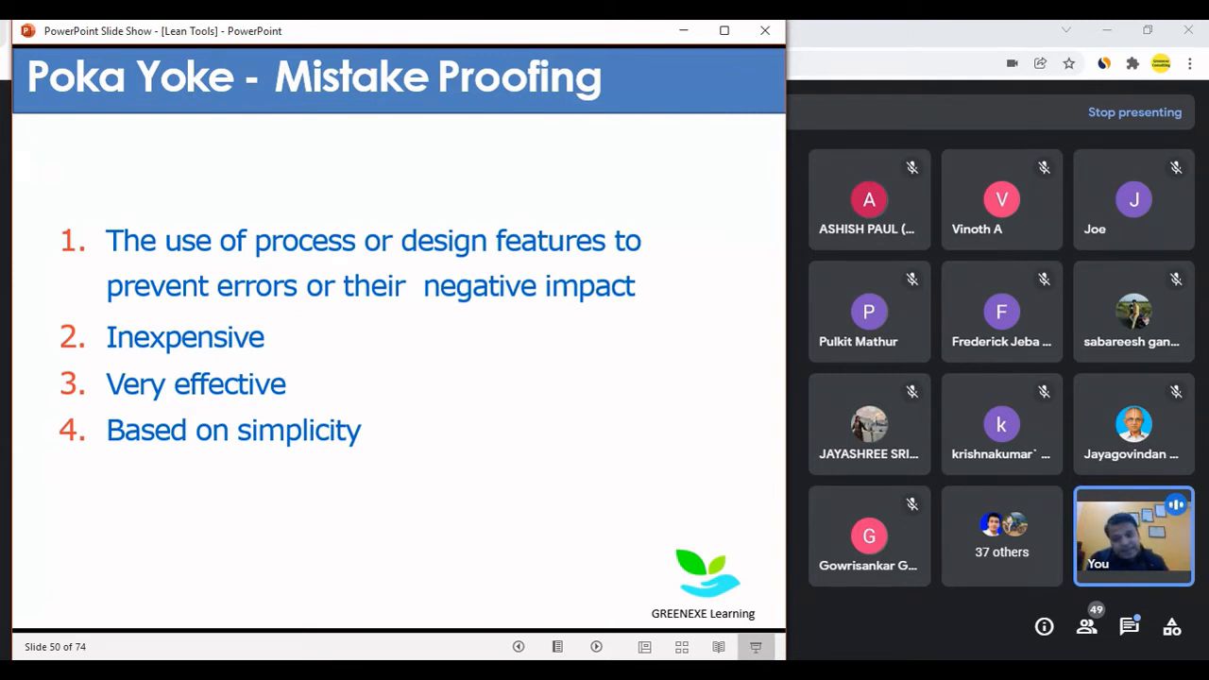
# Advance from slide 50 to slide 51, 'Type of Poka-Yoke'.
pyautogui.press('right')
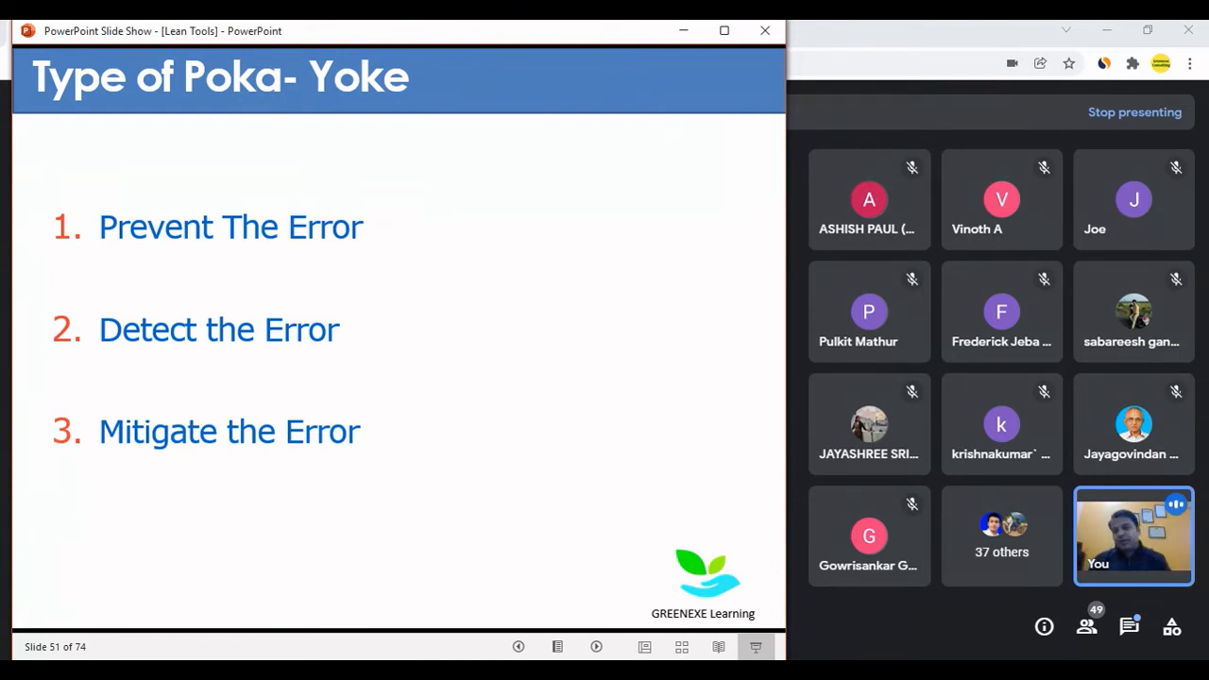
# Present slide 52 'Fan & SOAP Example', then advance to slide 53 'Everyday Examples'.
pyautogui.press('right')
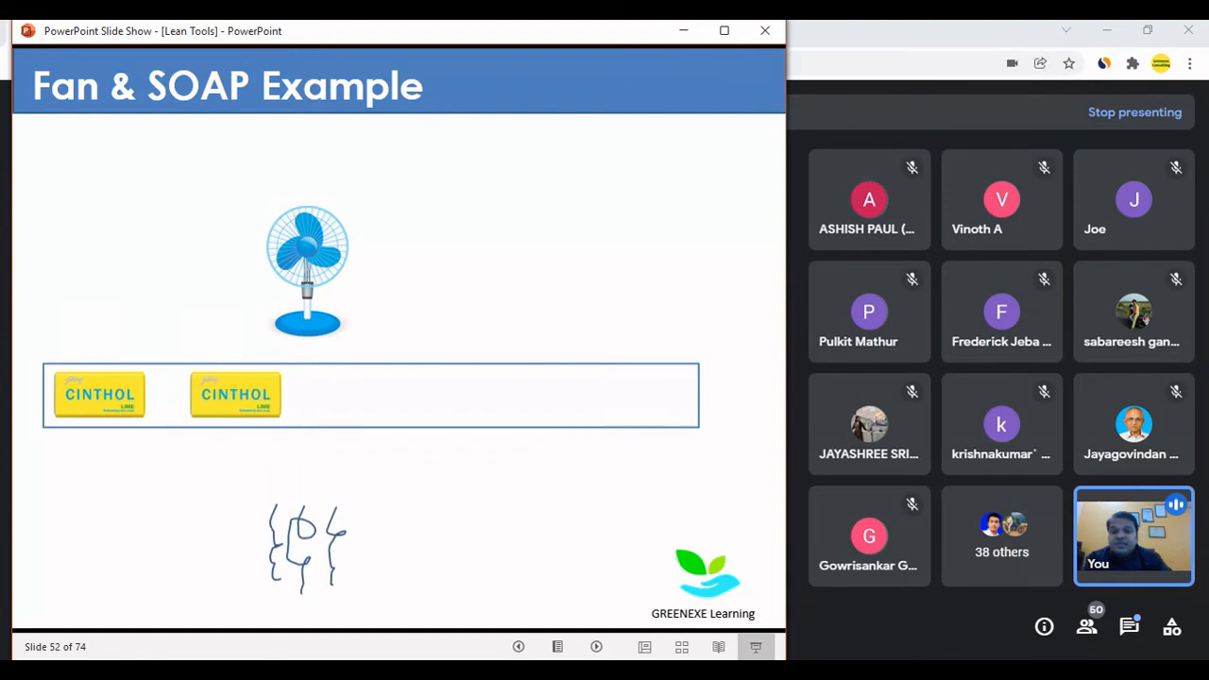
pyautogui.moveTo(234, 394); pyautogui.dragTo(569, 393)
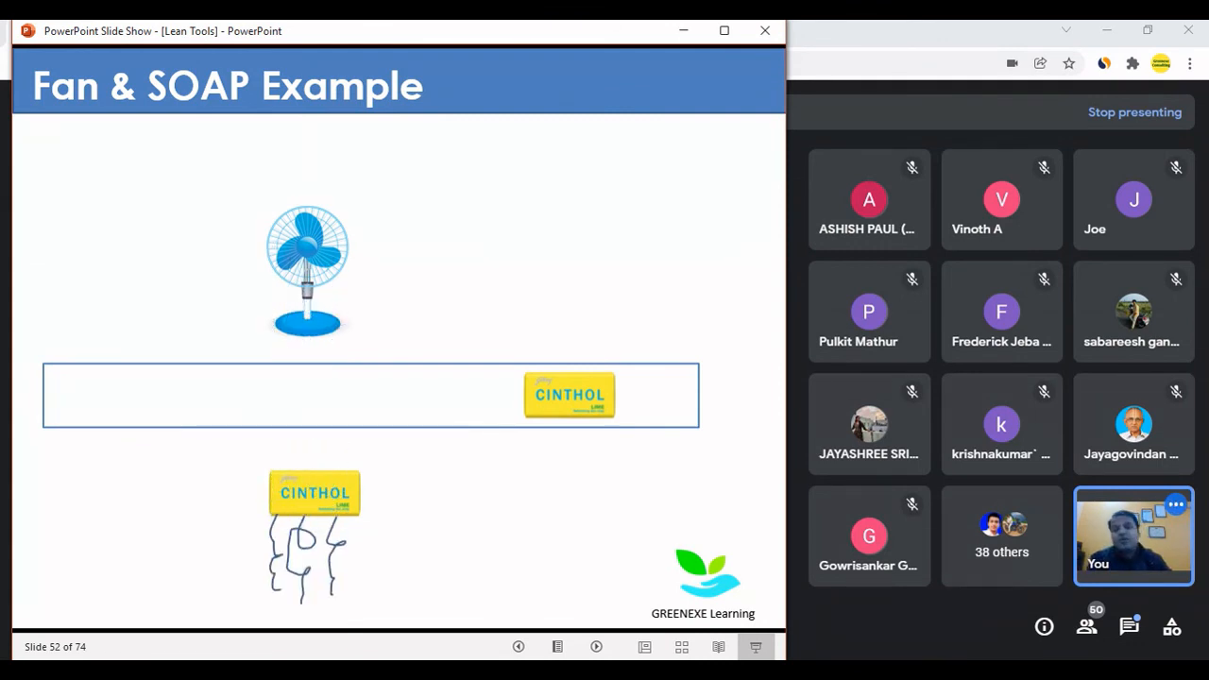
pyautogui.press('right')
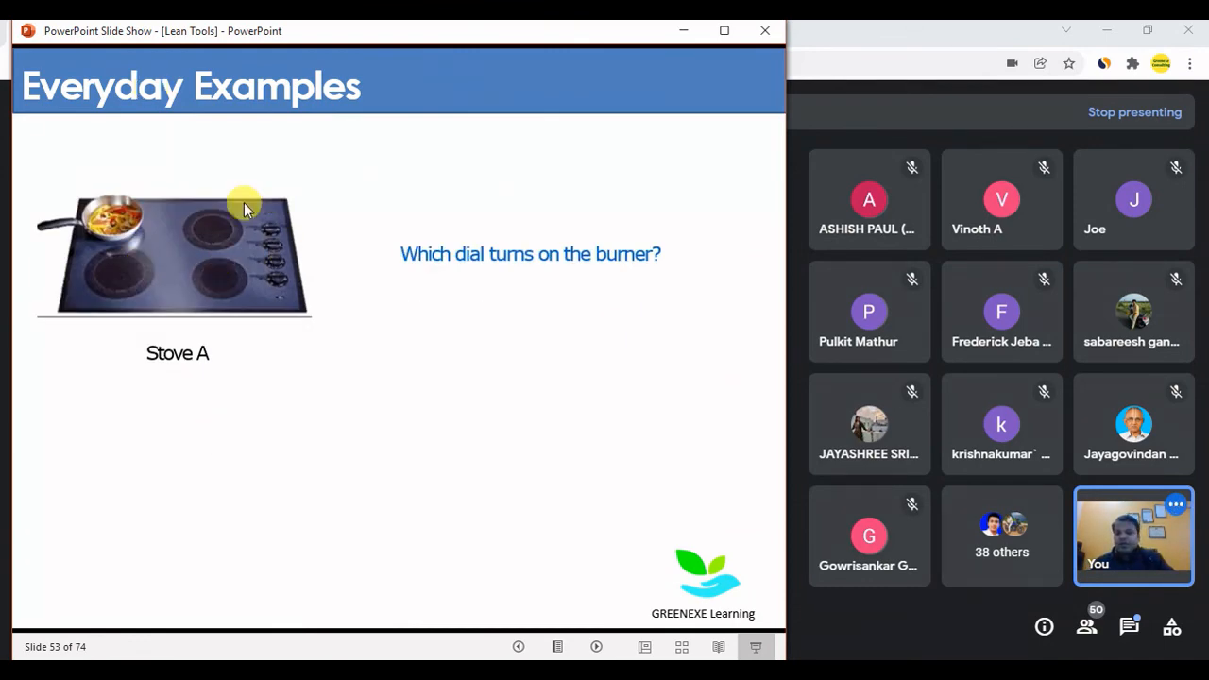
pyautogui.moveTo(184, 300)
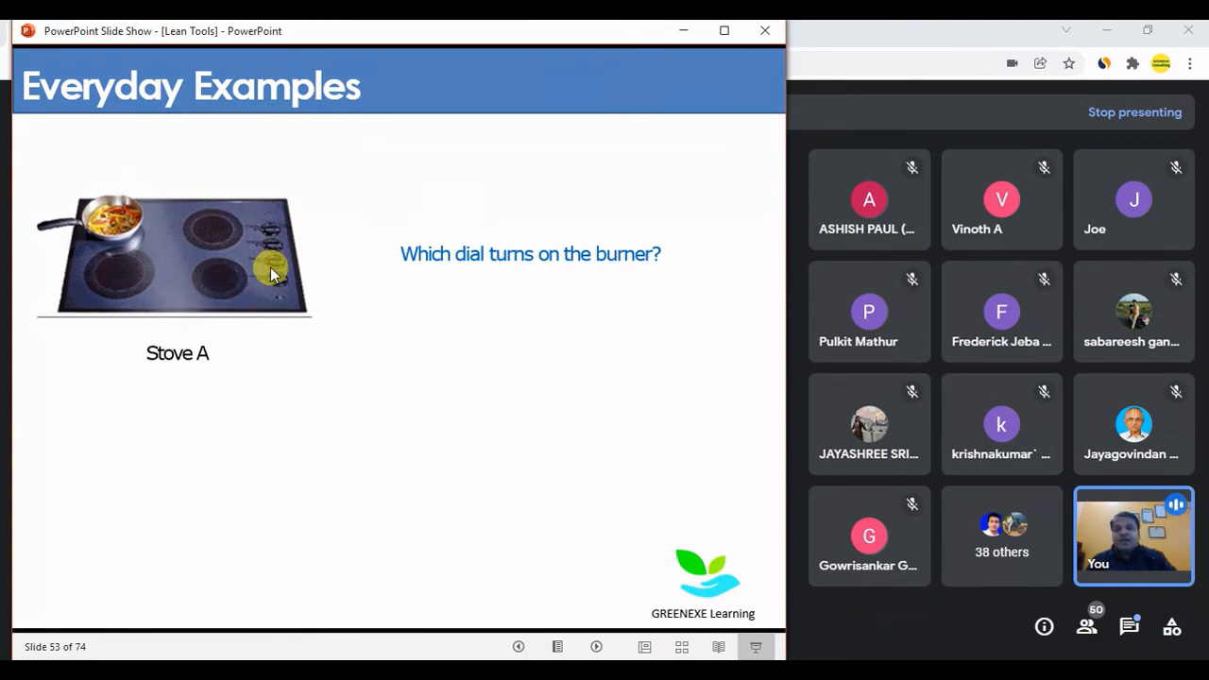
pyautogui.moveTo(186, 259)
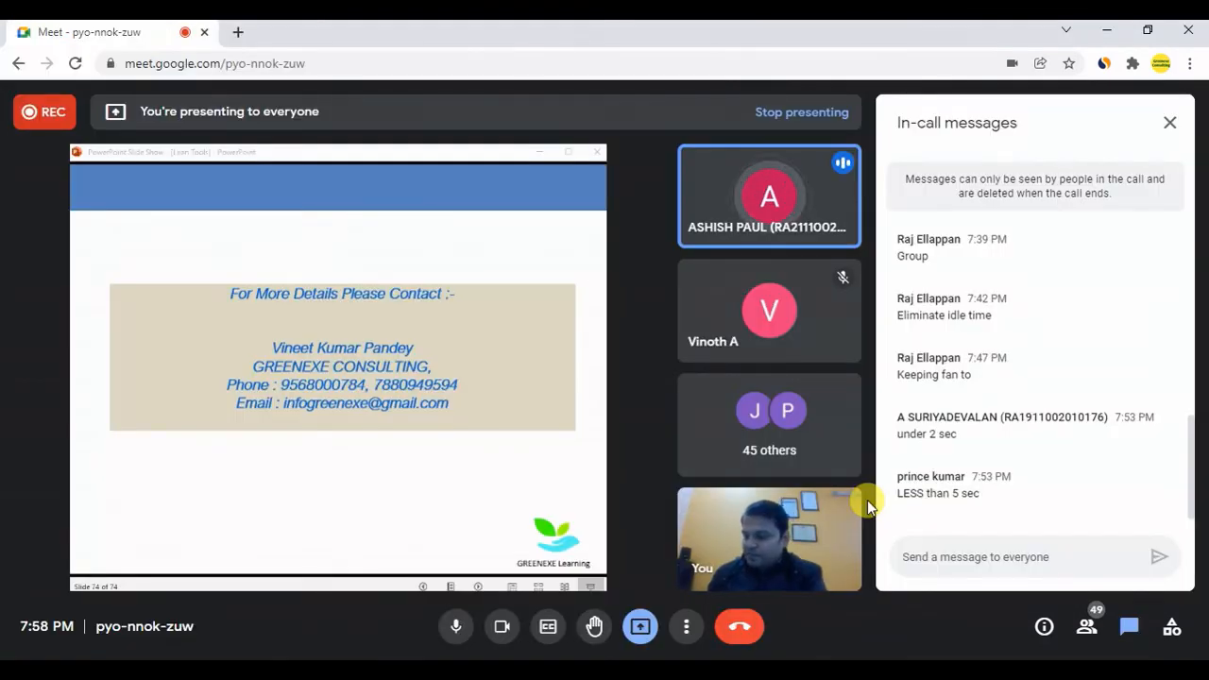
pyautogui.moveTo(1072, 425)
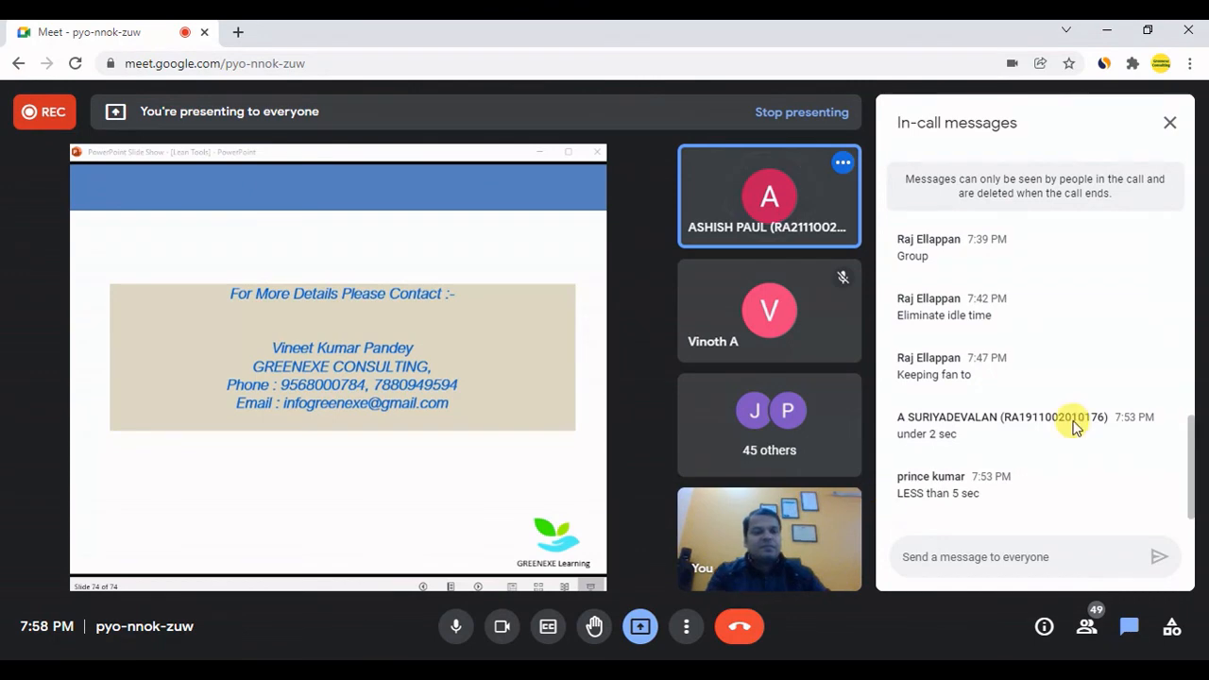
# Close the Google Meet in-call messages panel, keeping the contact slide shared.
pyautogui.click(1169, 123)
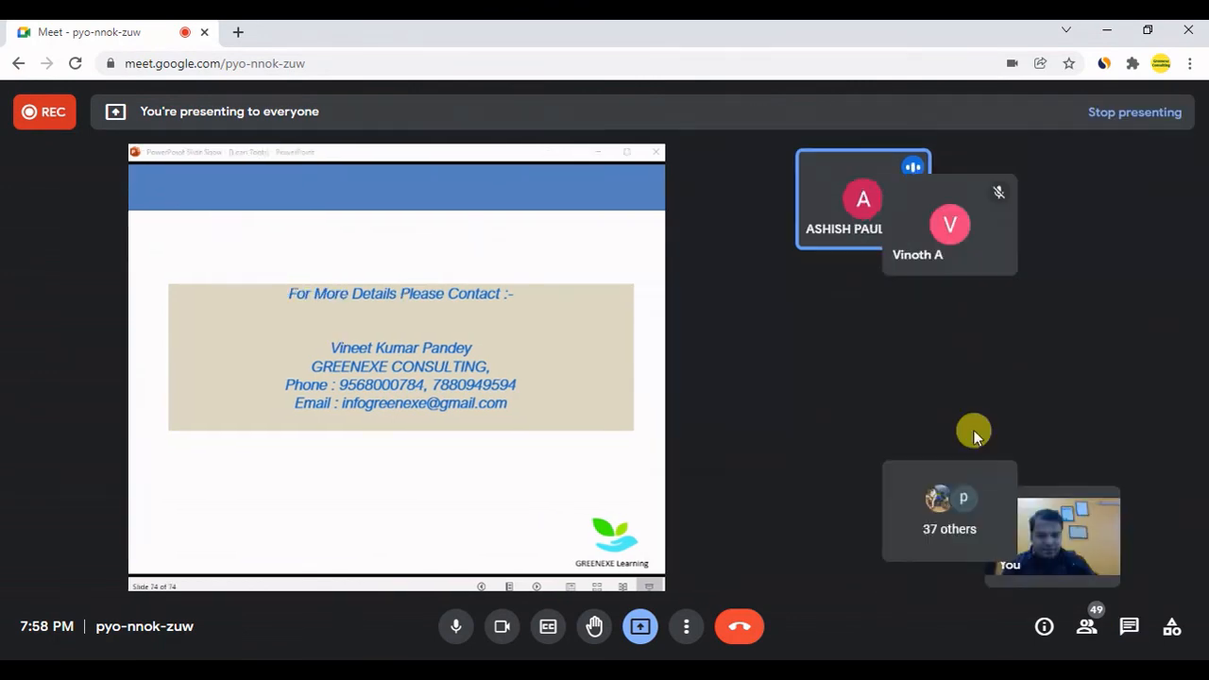